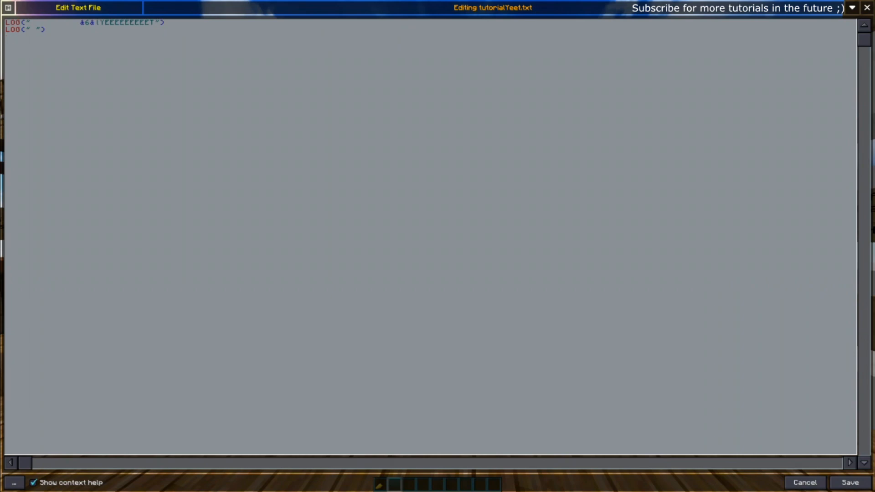
Step: Declare boolean = false, #integer = 10 and &string = "This is a string" on separate lines
{"action": "type", "text": "boolean"}
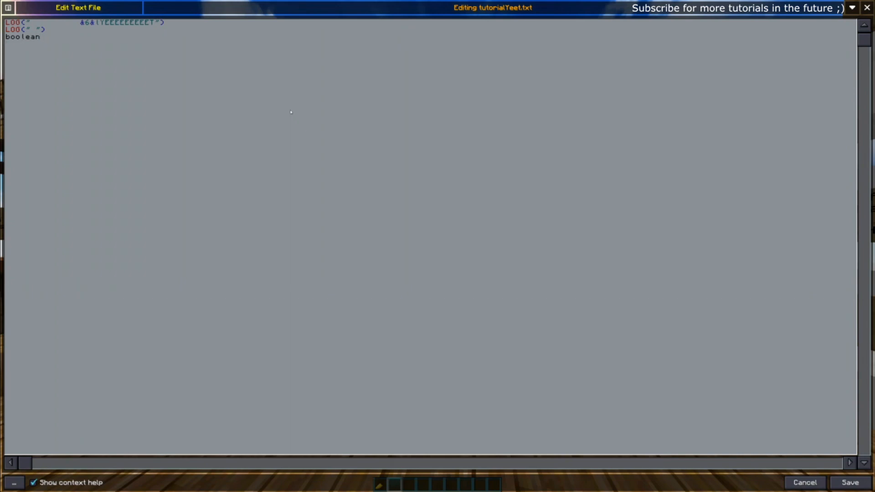
{"action": "type", "text": "integer"}
{"action": "type", "text": "string"}
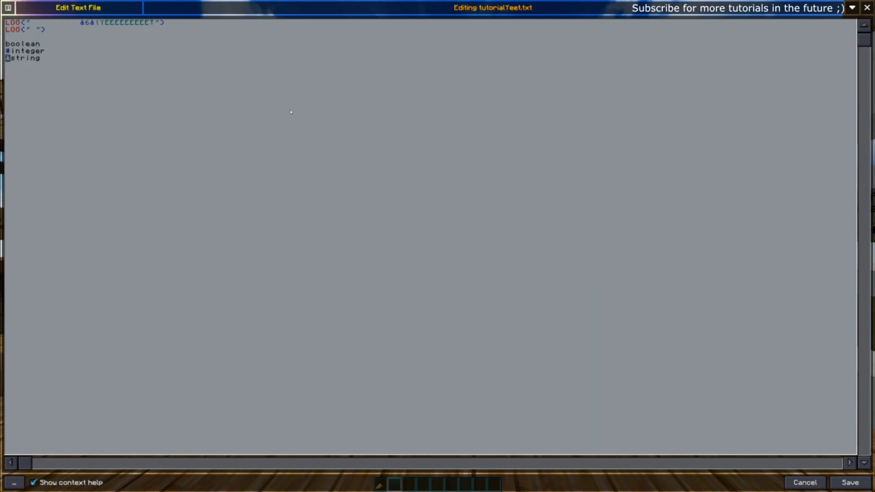
{"action": "double_click", "coordinate": [22, 44]}
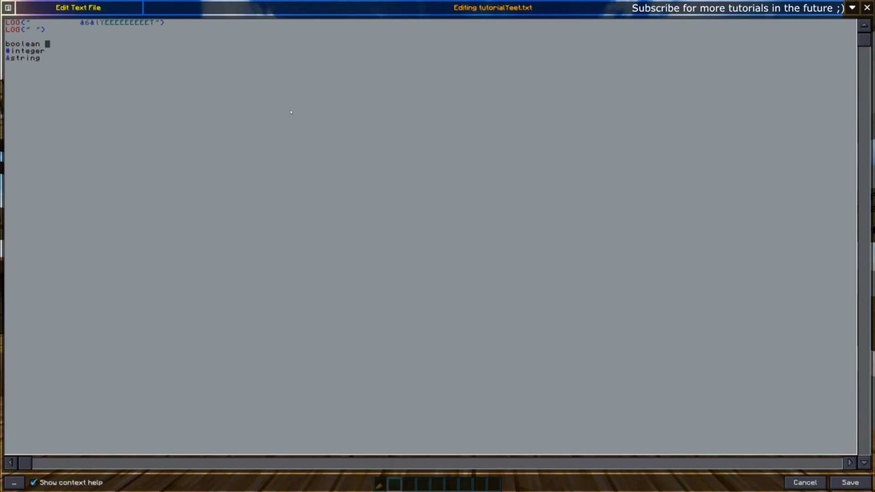
{"action": "type", "text": "= 0"}
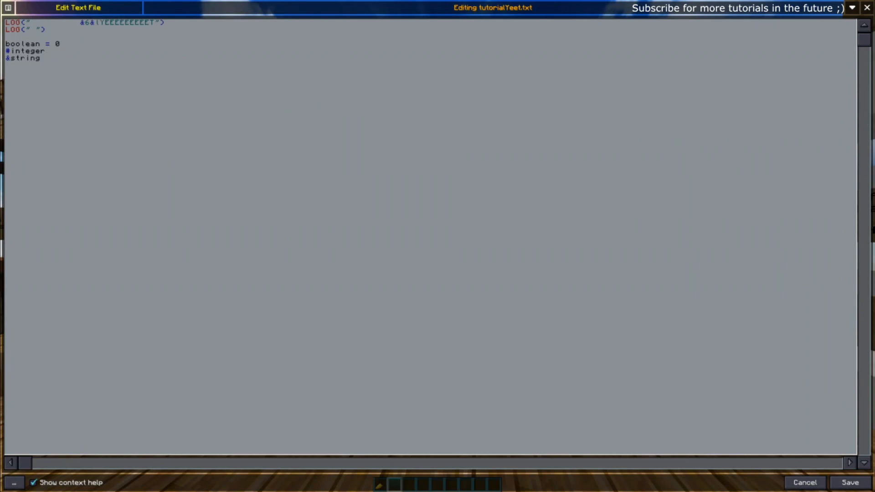
{"action": "type", "text": "3"}
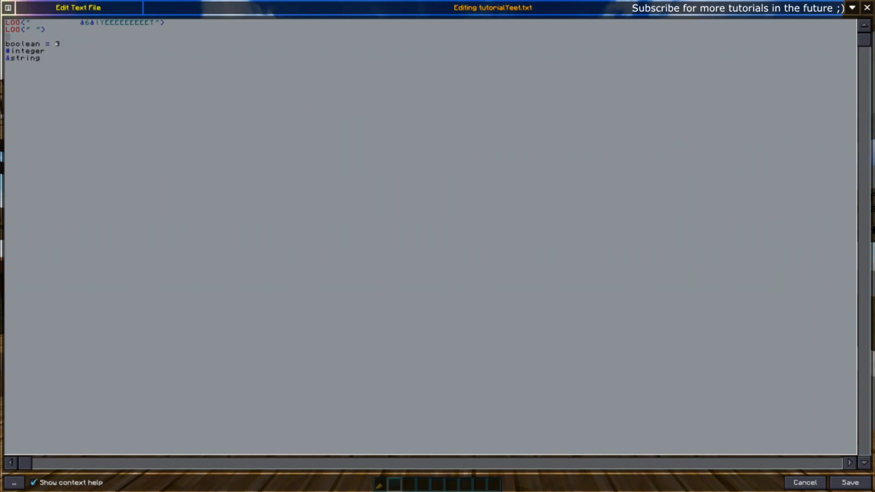
{"action": "type", "text": "false"}
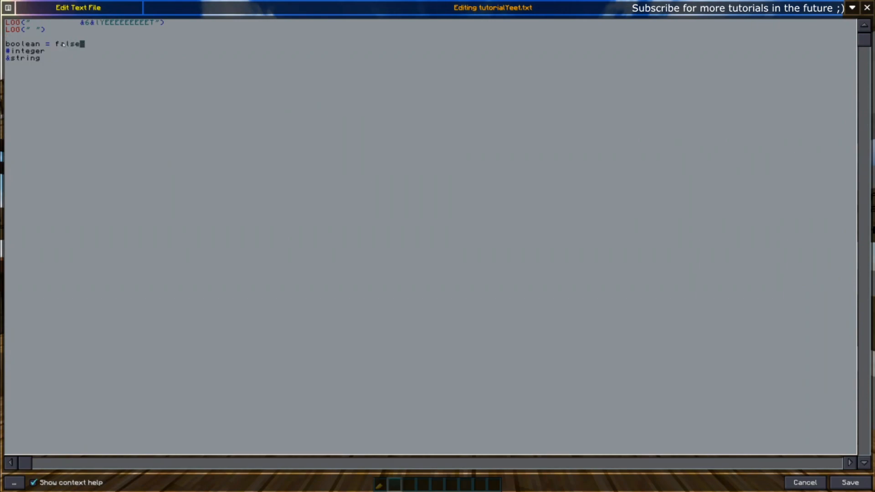
{"action": "type", "text": "e"}
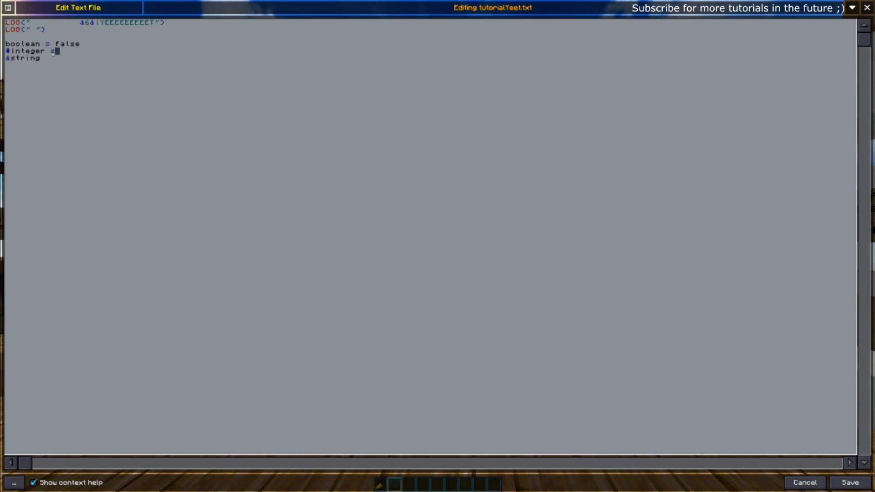
{"action": "type", "text": "10"}
{"action": "left_click", "coordinate": [43, 57]}
{"action": "type", "text": " = \""}
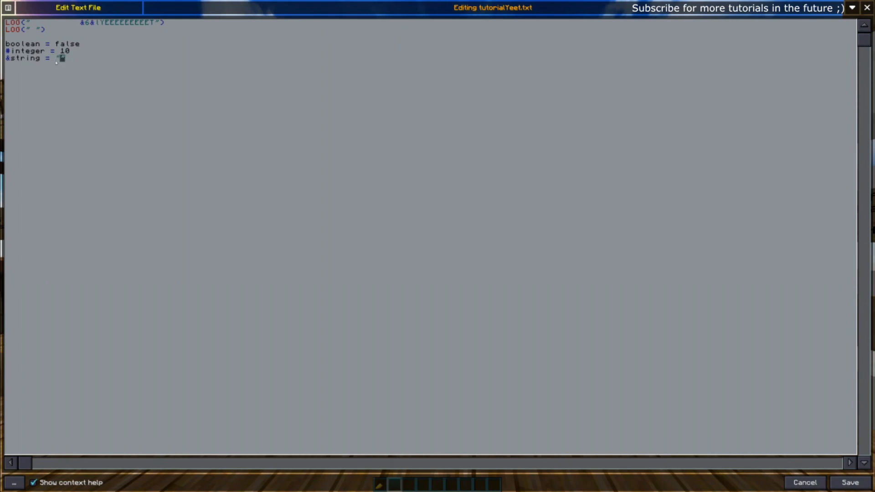
{"action": "type", "text": "This is a"}
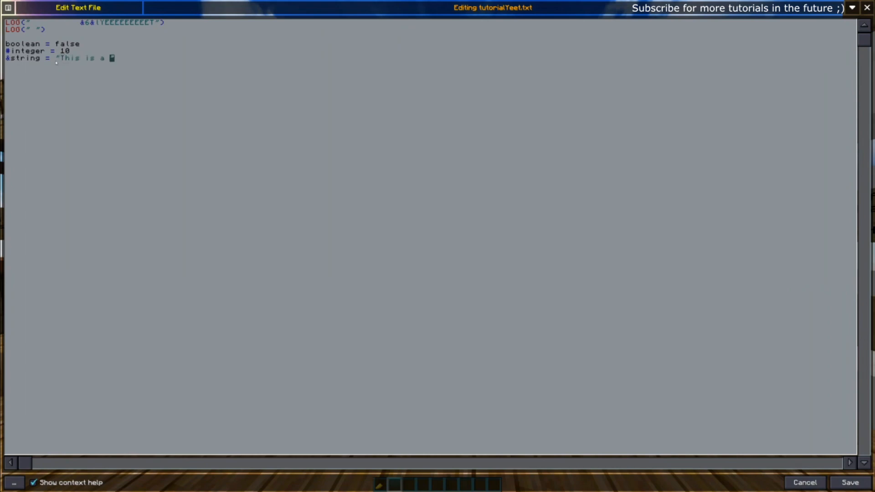
{"action": "type", "text": "string\""}
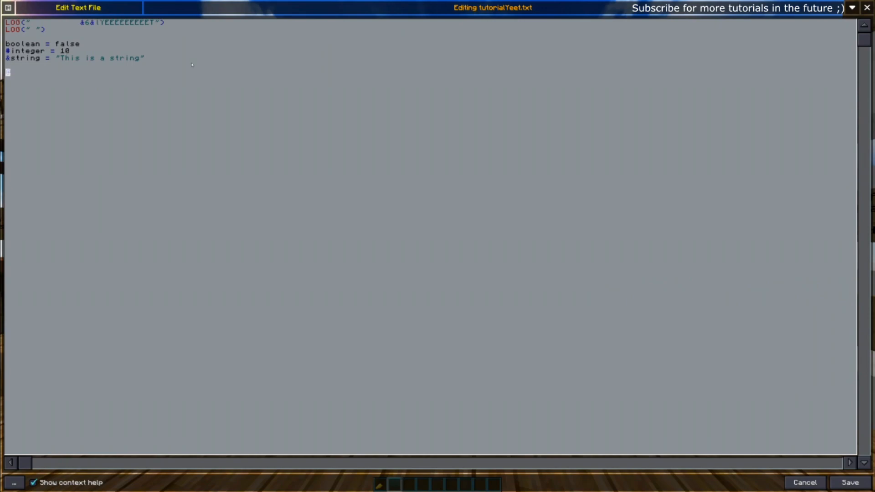
Step: Write @&globalstring = "This is global"; on a new line under &string
{"action": "type", "text": "@"}
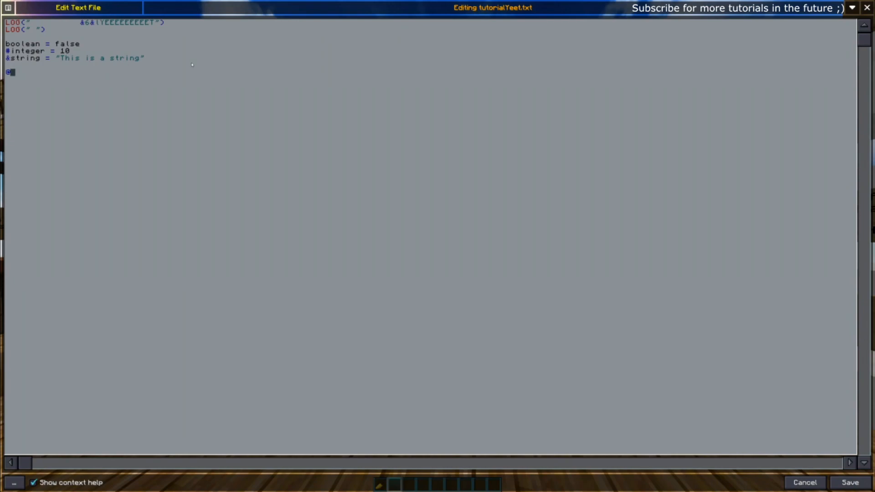
{"action": "type", "text": "&"}
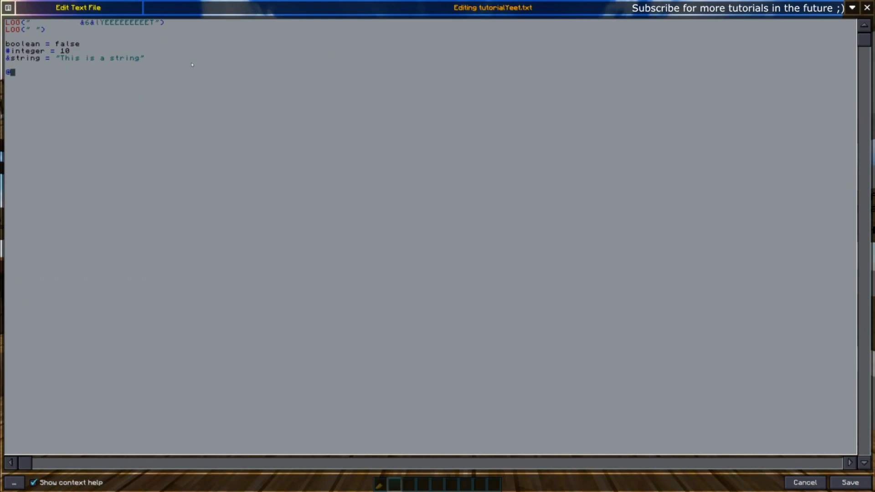
{"action": "type", "text": "b"}
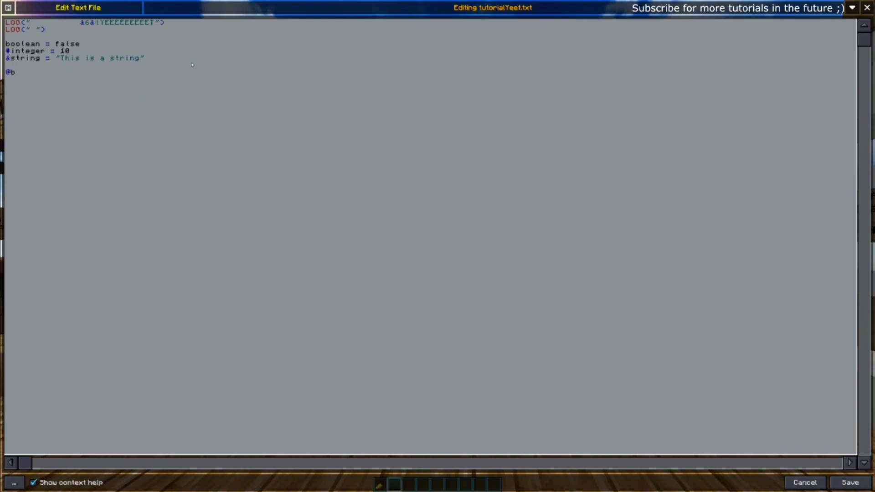
{"action": "type", "text": "loabl"}
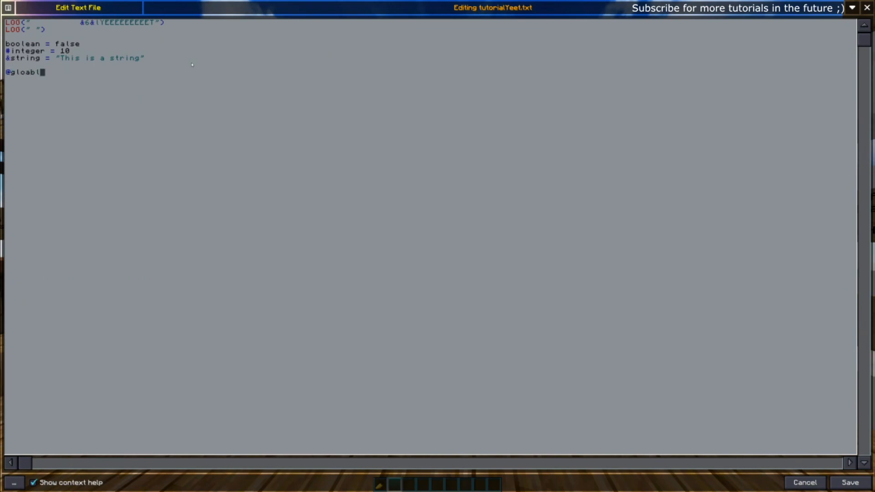
{"action": "type", "text": "e"}
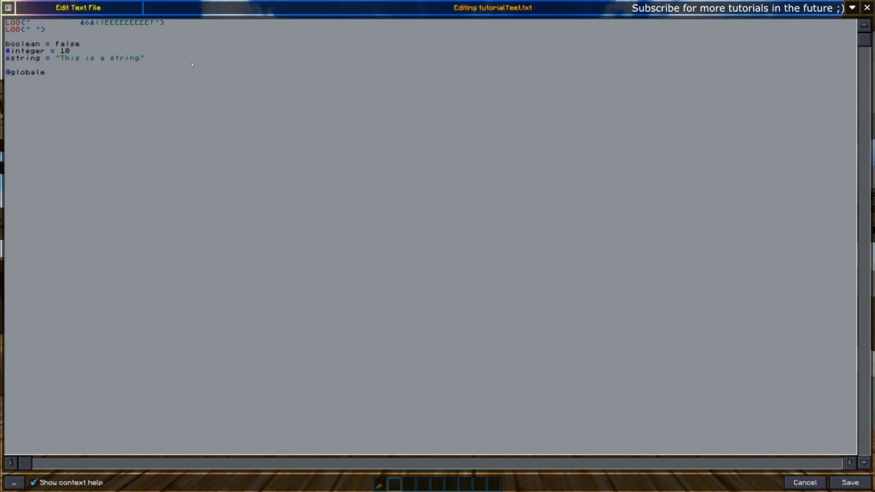
{"action": "type", "text": "boo"}
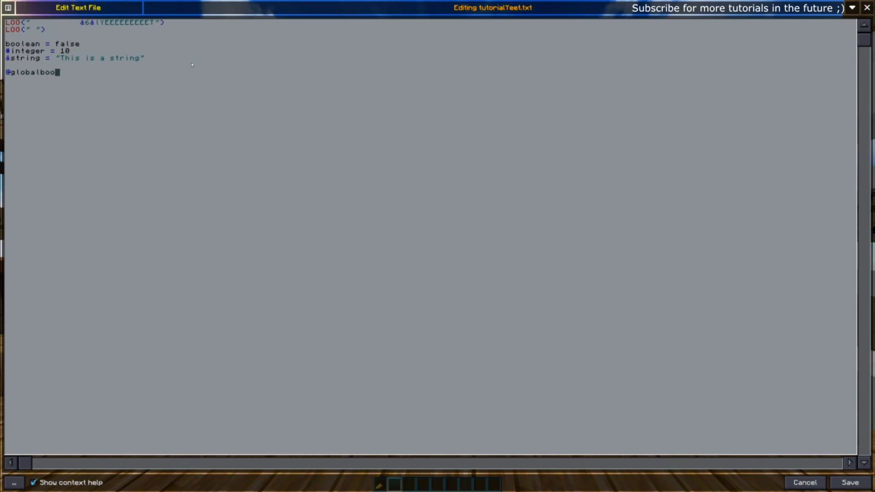
{"action": "type", "text": "lan"}
{"action": "type", "text": "@"}
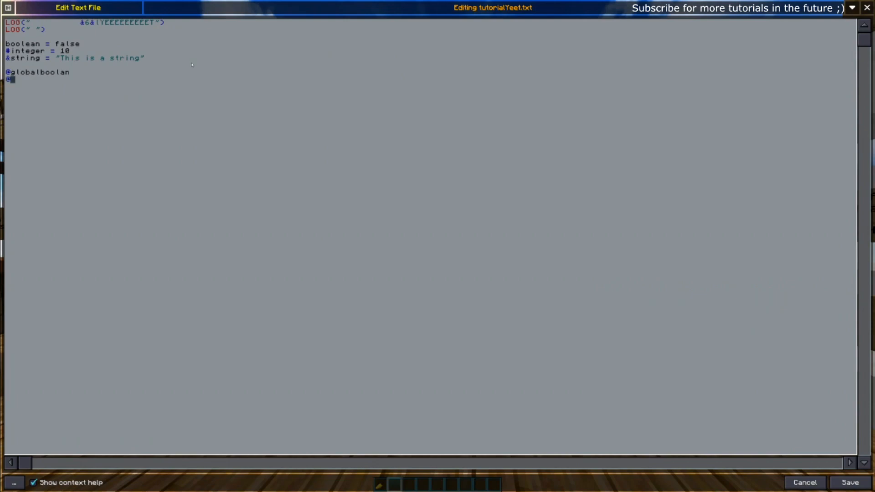
{"action": "type", "text": "g"}
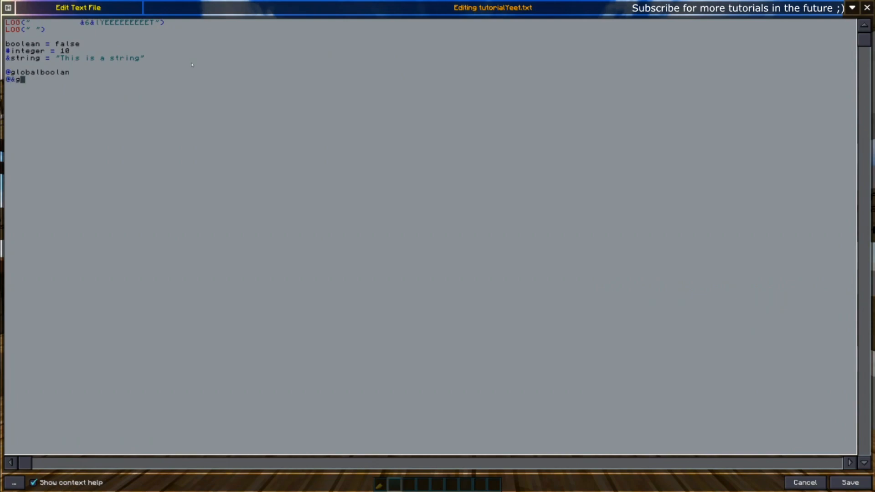
{"action": "type", "text": "lobalstring"}
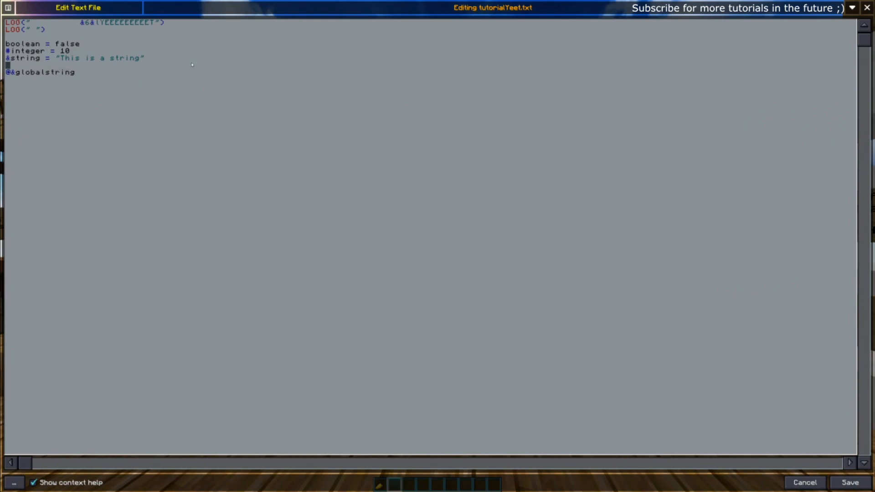
{"action": "type", "text": "= \"This is global\";"}
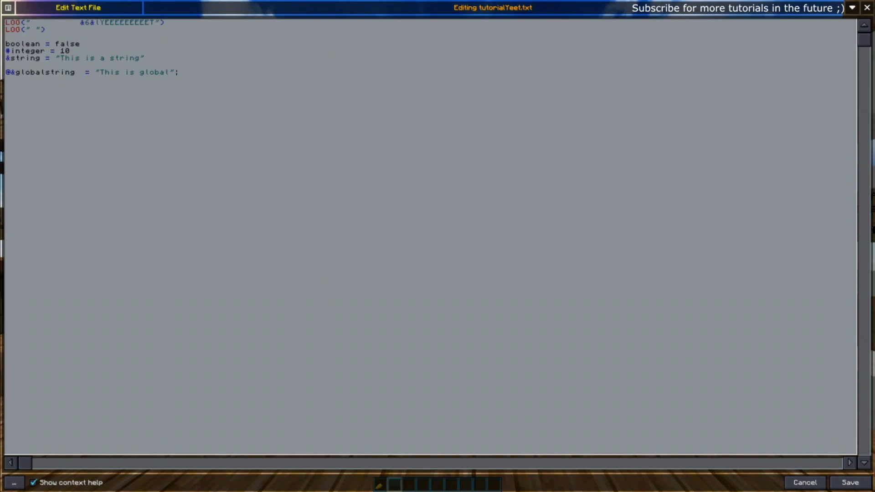
{"action": "double_click", "coordinate": [42, 72]}
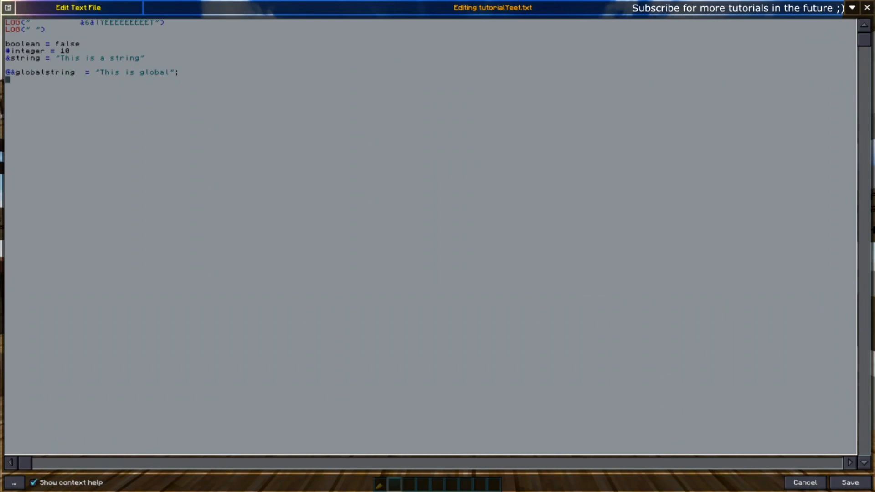
{"action": "type", "text": "// @toggleable"}
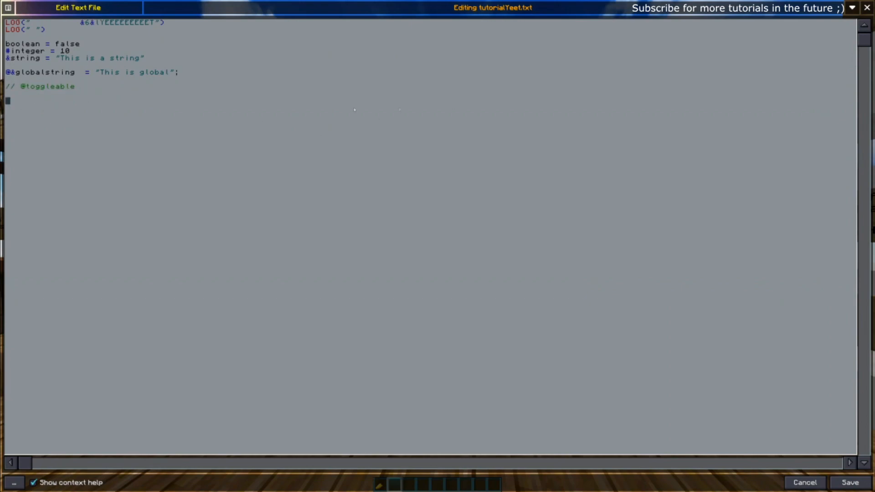
{"action": "mouse_move", "coordinate": [22, 119]}
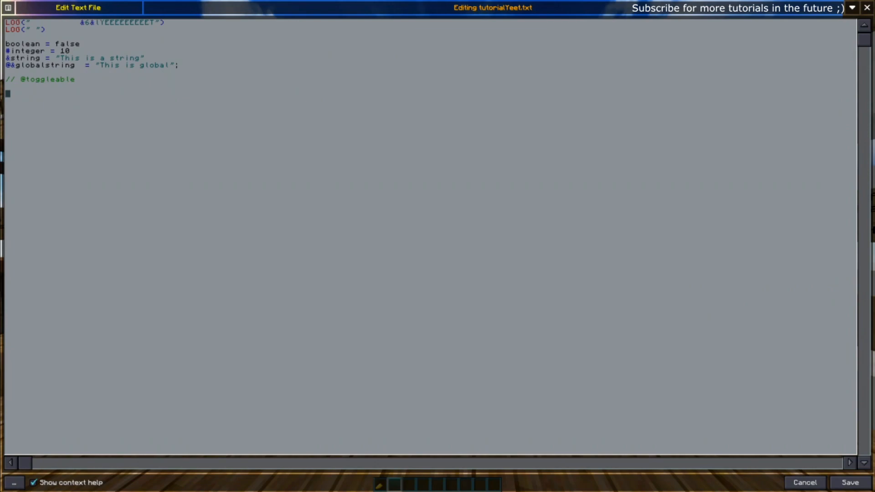
{"action": "type", "text": "%%"}
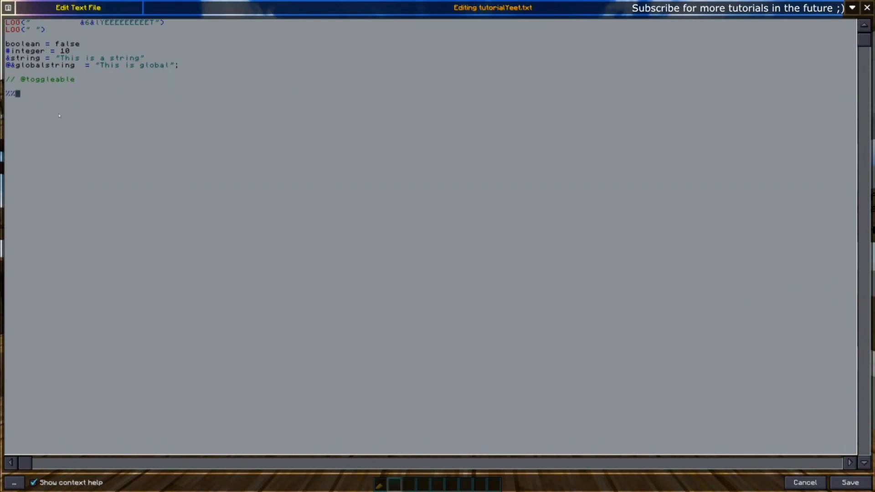
{"action": "key", "text": "BackSpace"}
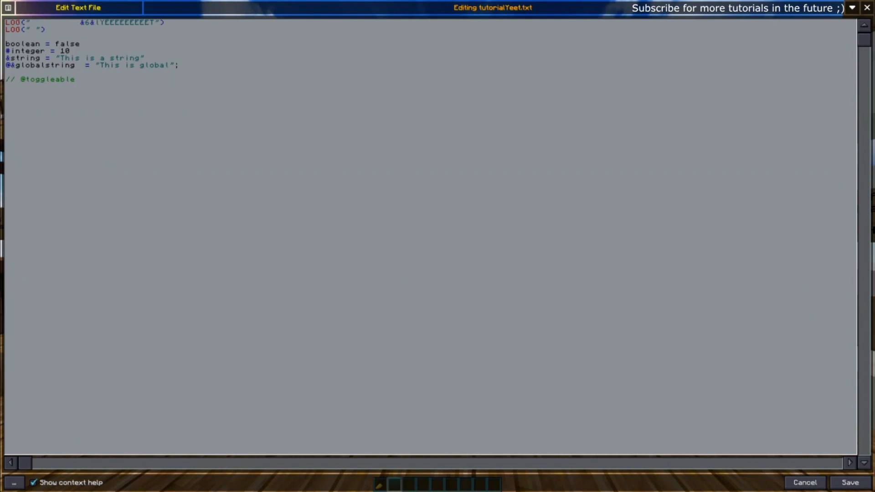
Step: Add five LOG lines printing boolean, string, integer, global boolean and global string values
{"action": "key", "text": "Enter"}
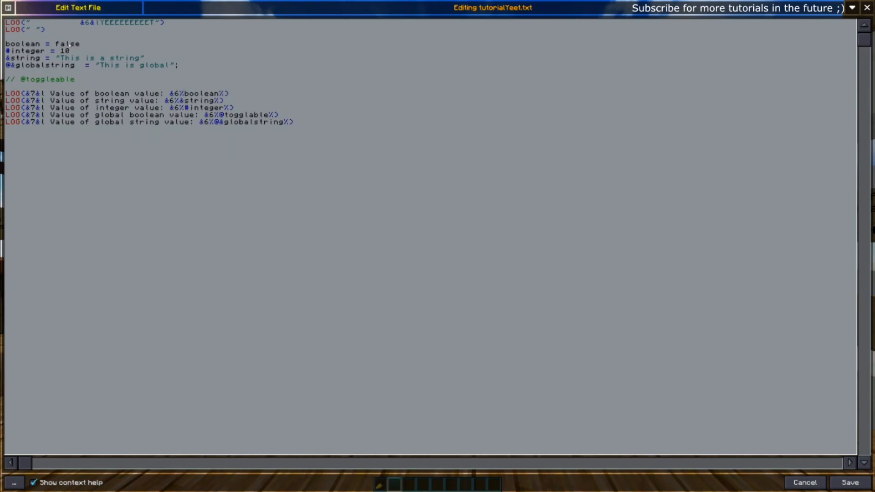
{"action": "left_click", "coordinate": [230, 93]}
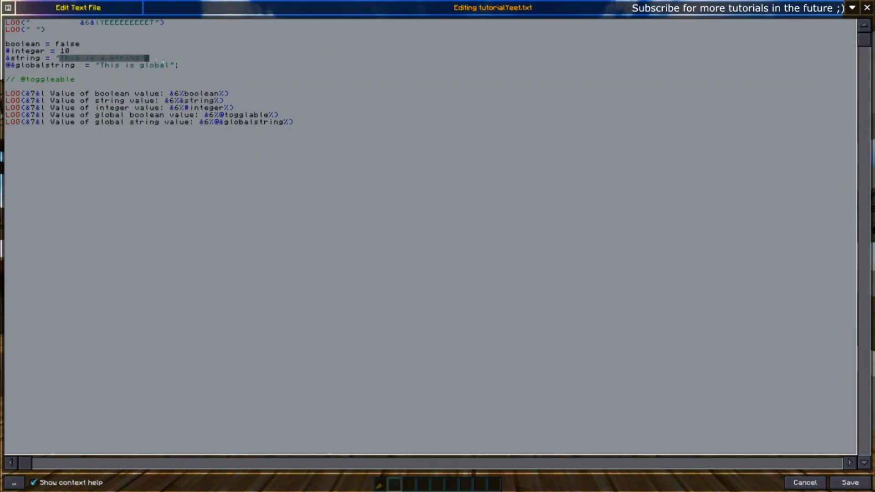
{"action": "left_click", "coordinate": [186, 108]}
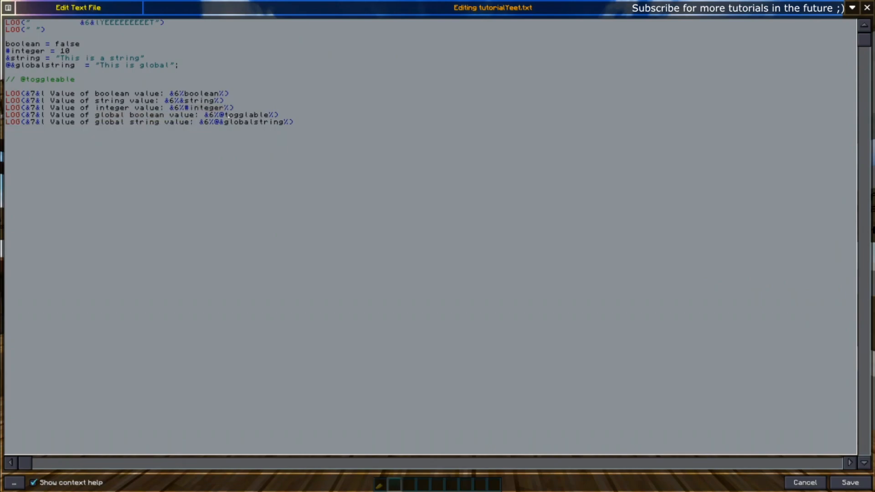
{"action": "double_click", "coordinate": [248, 115]}
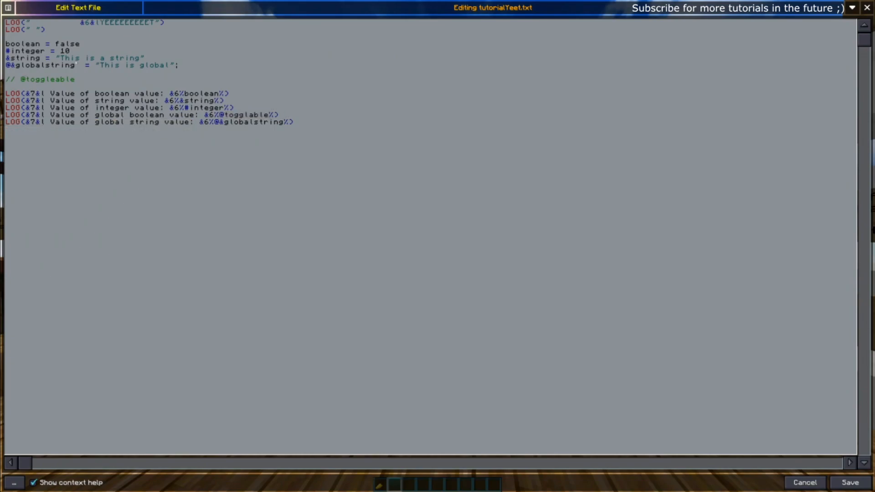
{"action": "left_click", "coordinate": [281, 114]}
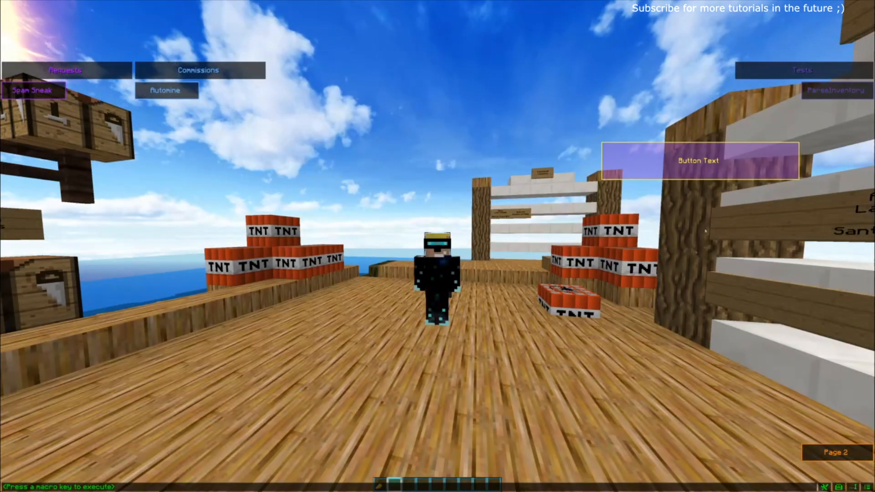
Step: Save the script to return to the Macro Bindings: Keys screen for the Tutorial configuration
{"action": "left_click", "coordinate": [699, 161]}
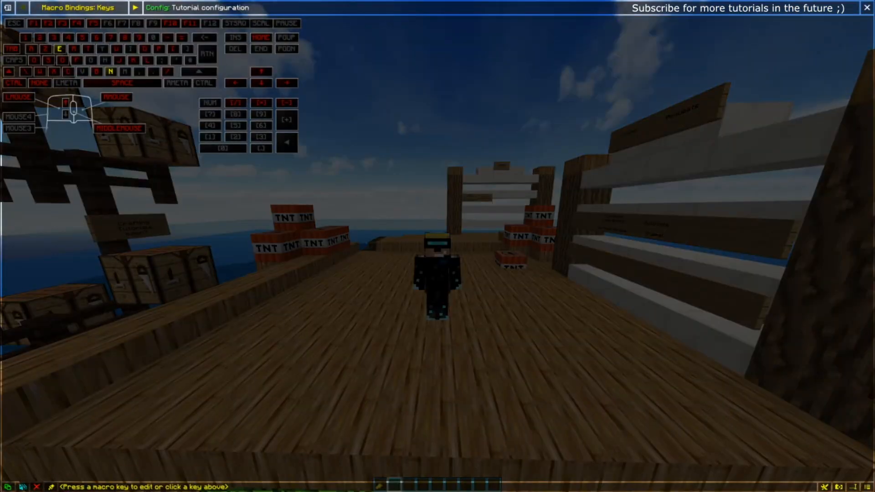
Step: Check the macro mod settings from the mod menu, then reopen tutorialTeel.txt for editing
{"action": "left_click", "coordinate": [15, 7]}
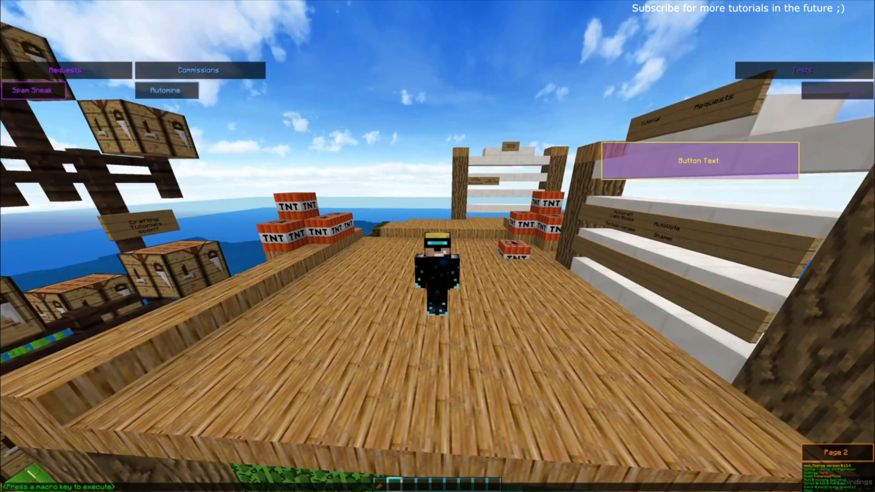
{"action": "left_click", "coordinate": [9, 7]}
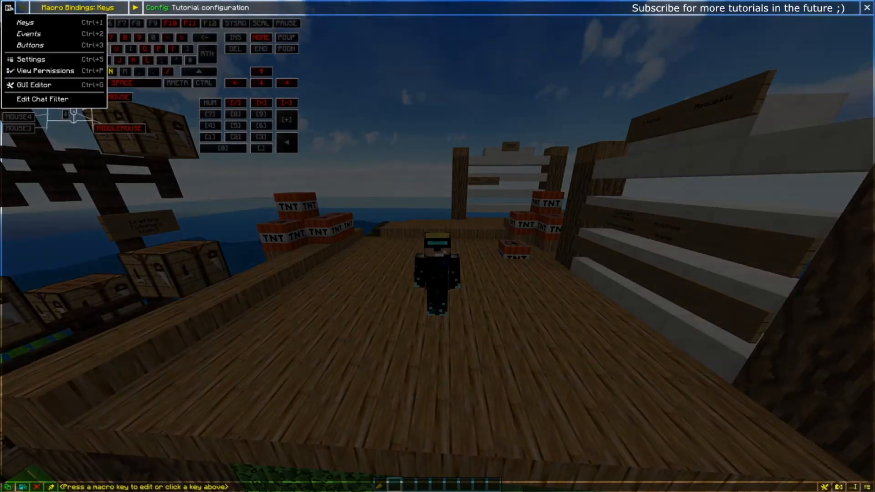
{"action": "left_click", "coordinate": [31, 59]}
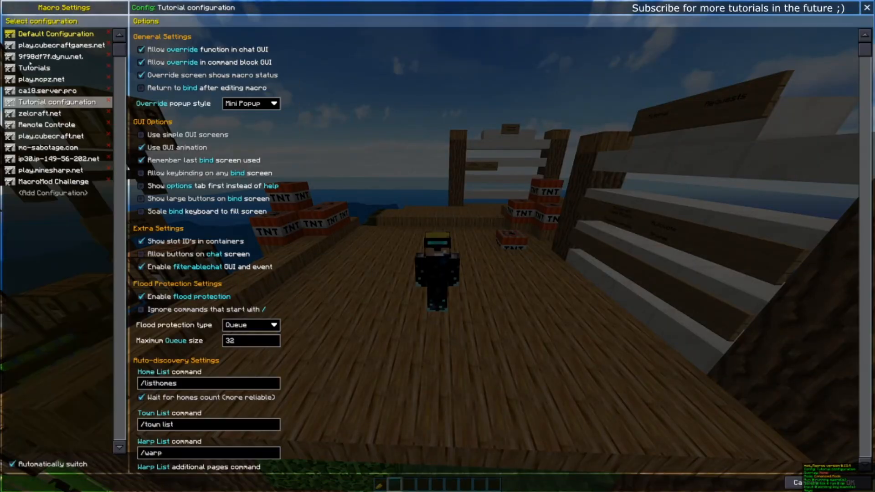
{"action": "scroll", "scroll_direction": "down", "scroll_amount": 3}
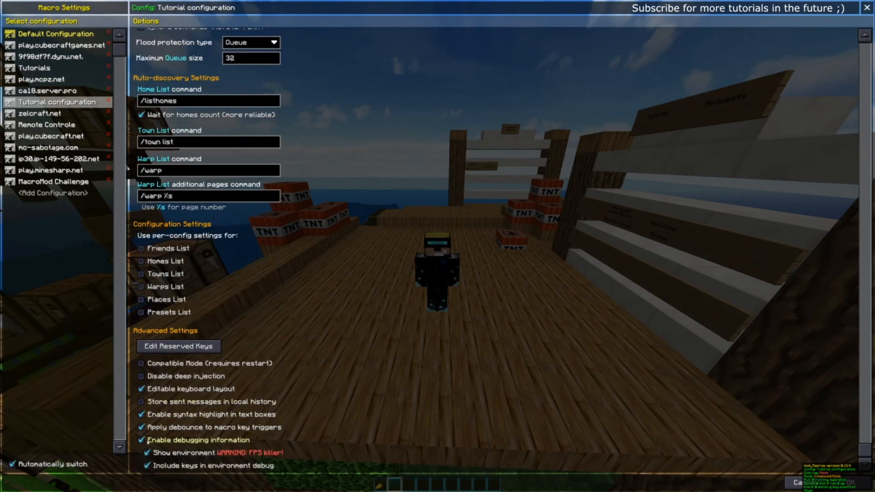
{"action": "left_click", "coordinate": [178, 346]}
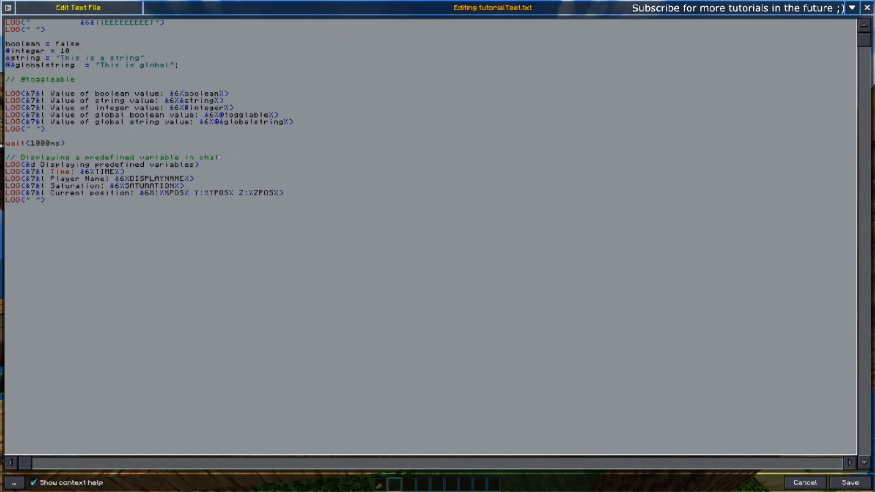
Step: Save the script and view its variable and predefined-value output in chat
{"action": "left_click", "coordinate": [187, 186]}
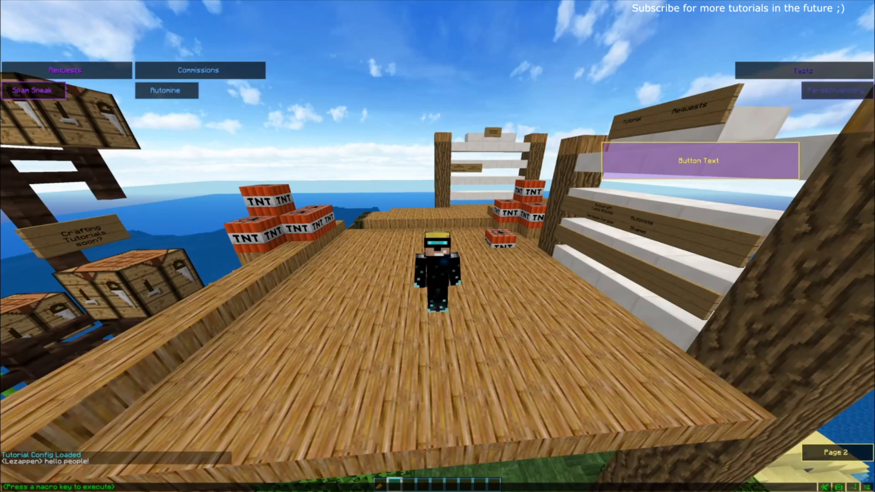
{"action": "left_click", "coordinate": [698, 160]}
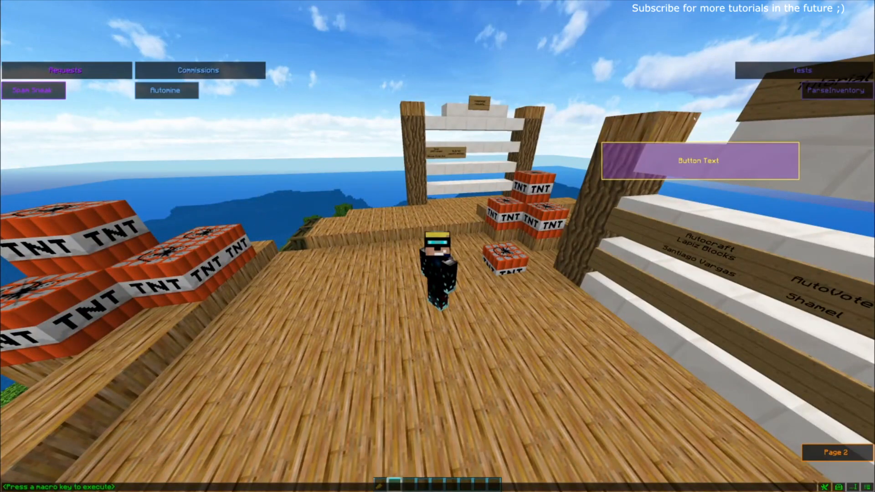
{"action": "left_click", "coordinate": [698, 161]}
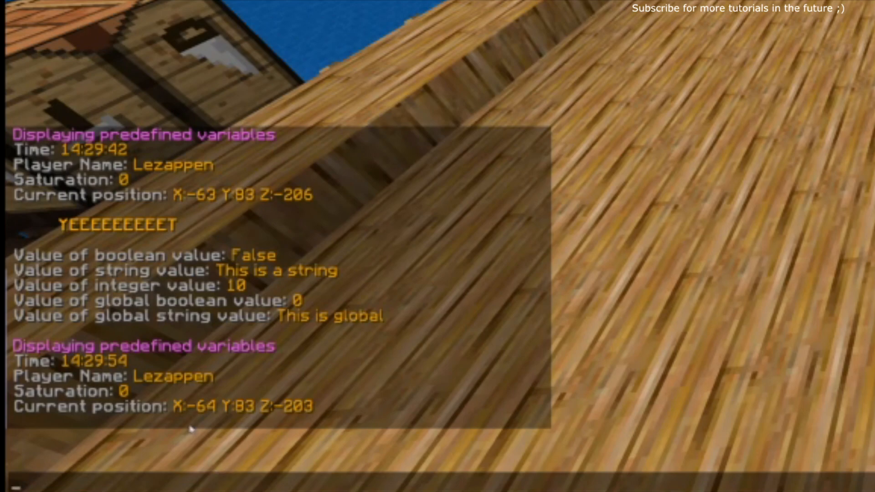
{"action": "mouse_move", "coordinate": [72, 431]}
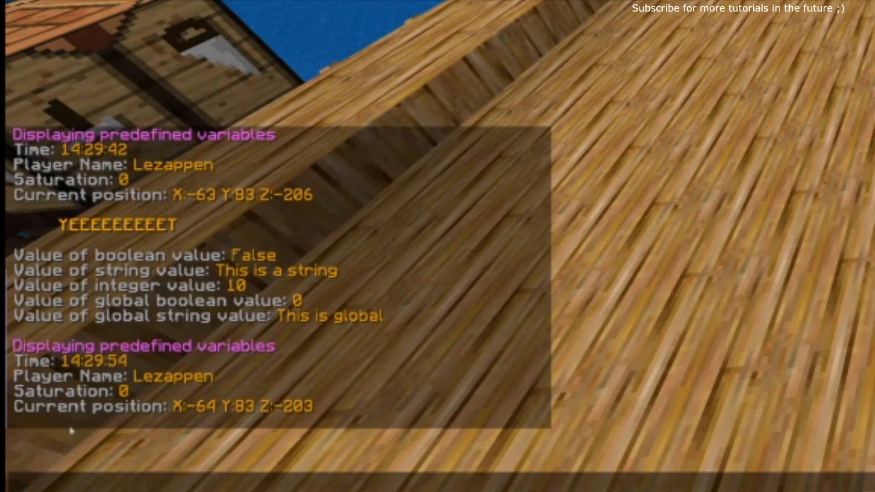
{"action": "mouse_move", "coordinate": [775, 199]}
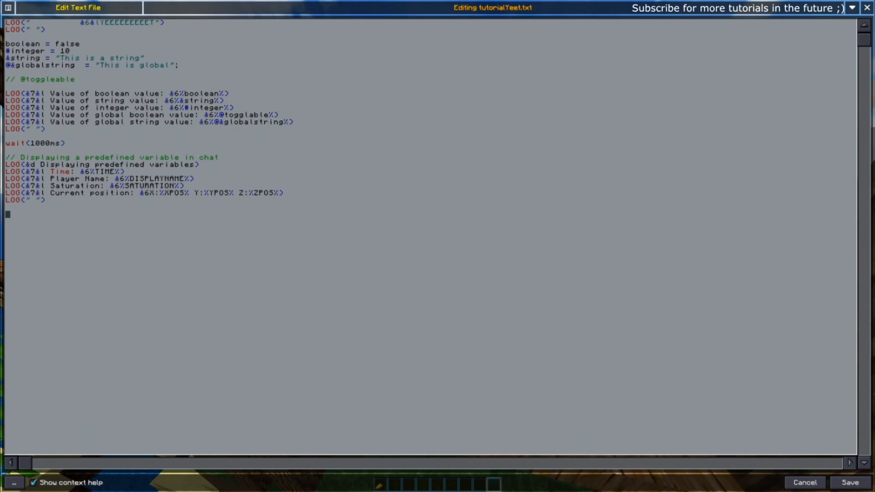
Step: Add a 'Changing variable values' section: SET &string "Hello World", integer 100, DEC 10, INC 5
{"action": "type", "text": "// Changing variable values"}
{"action": "type", "text": "LOG(&d Changing variables"}
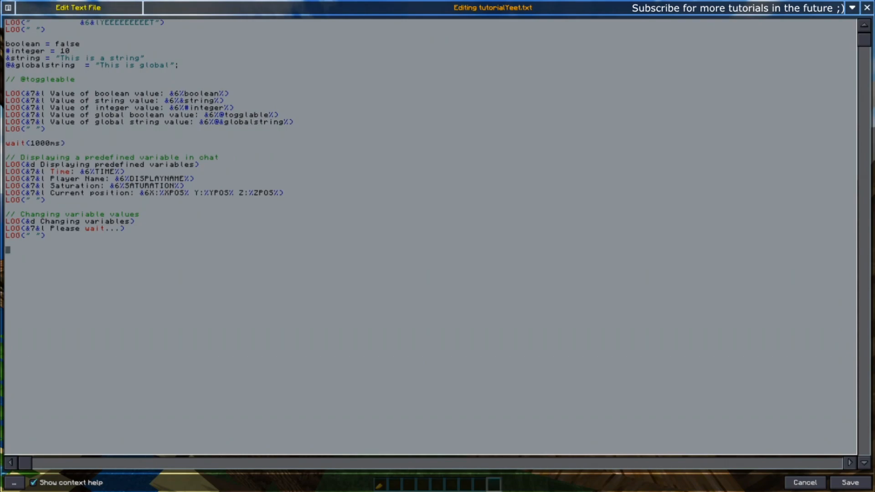
{"action": "type", "text": "// SET(<target>, [value])"}
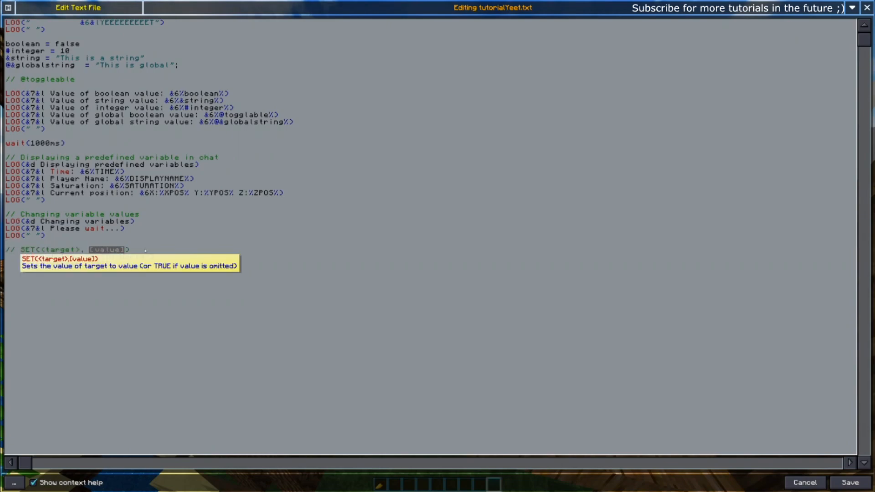
{"action": "type", "text": "SET(&string, \"Hello World\")"}
{"action": "type", "text": "DEC(#integer,10)"}
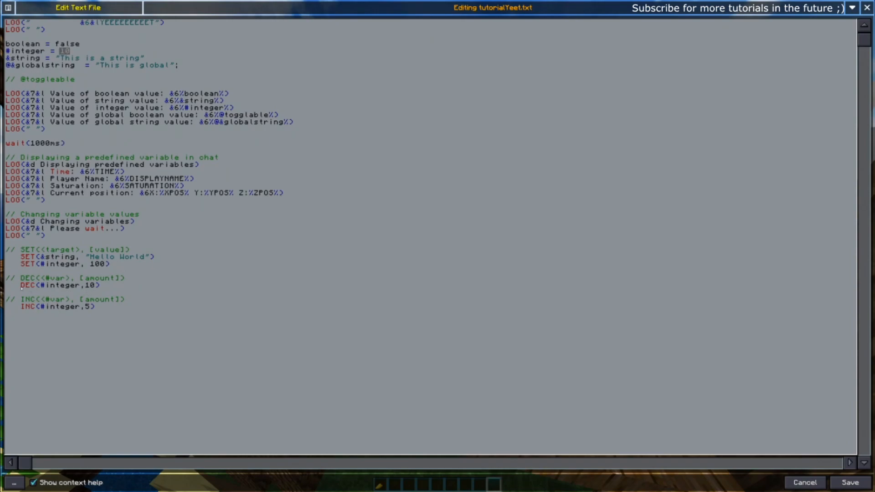
{"action": "double_click", "coordinate": [42, 278]}
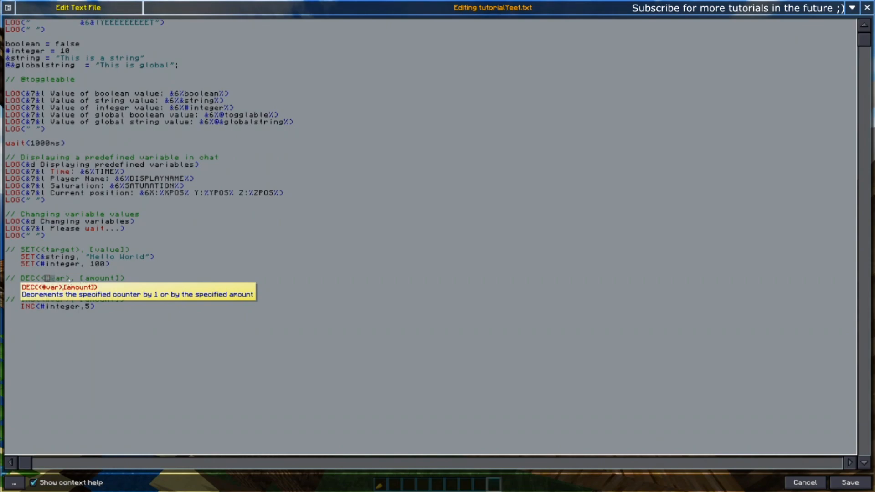
{"action": "double_click", "coordinate": [52, 278]}
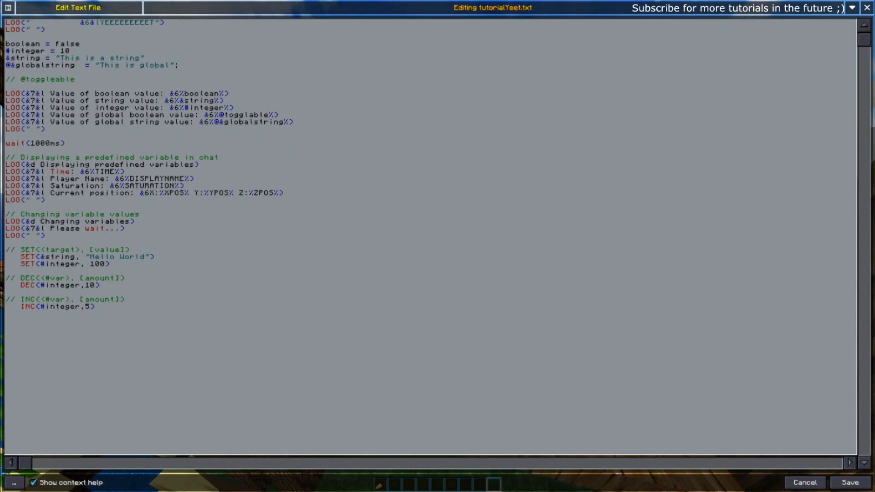
{"action": "left_click", "coordinate": [94, 307]}
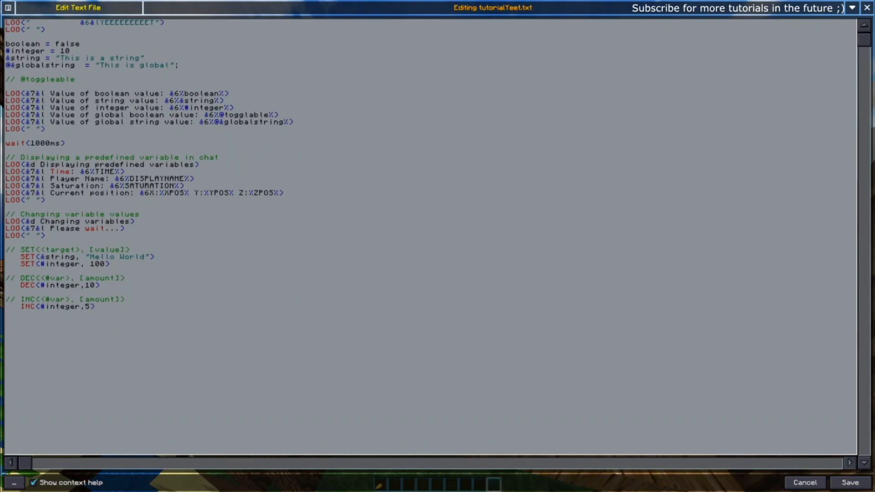
{"action": "double_click", "coordinate": [39, 80]}
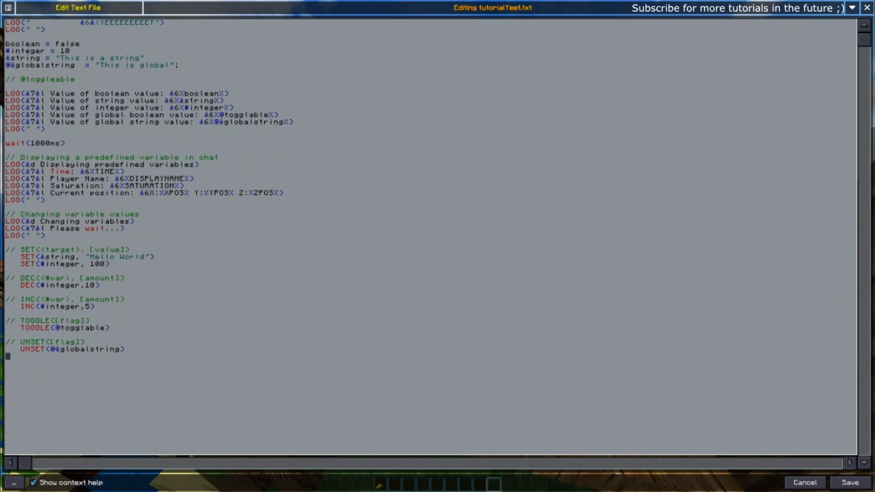
{"action": "mouse_move", "coordinate": [64, 383]}
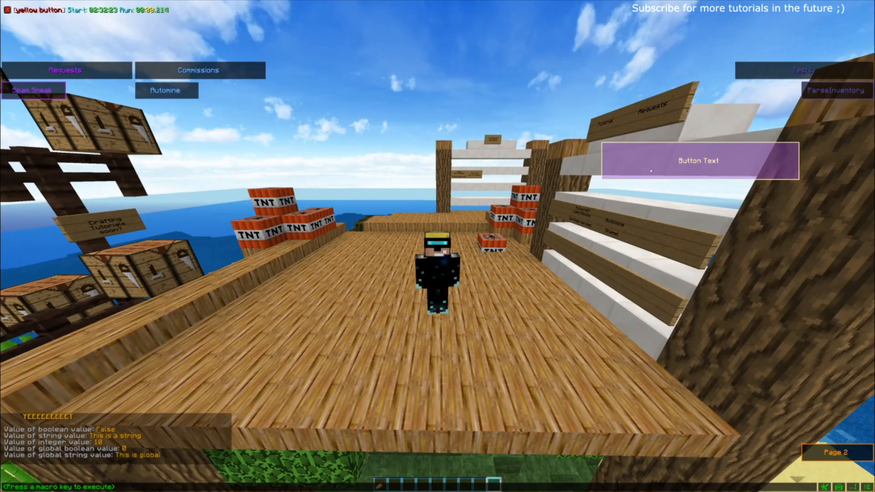
Step: Reopen the script to add wait(1000ms) and a 'Displaying changed variables' LOG block
{"action": "left_click", "coordinate": [699, 160]}
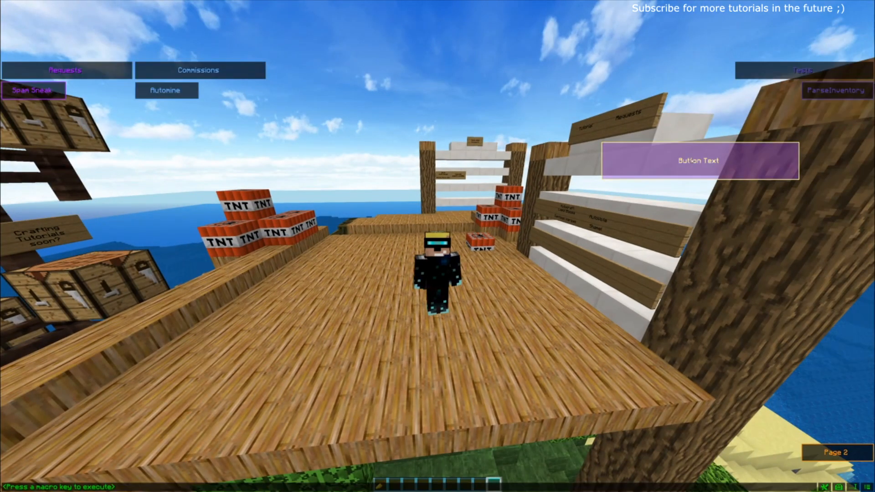
{"action": "left_click", "coordinate": [699, 160]}
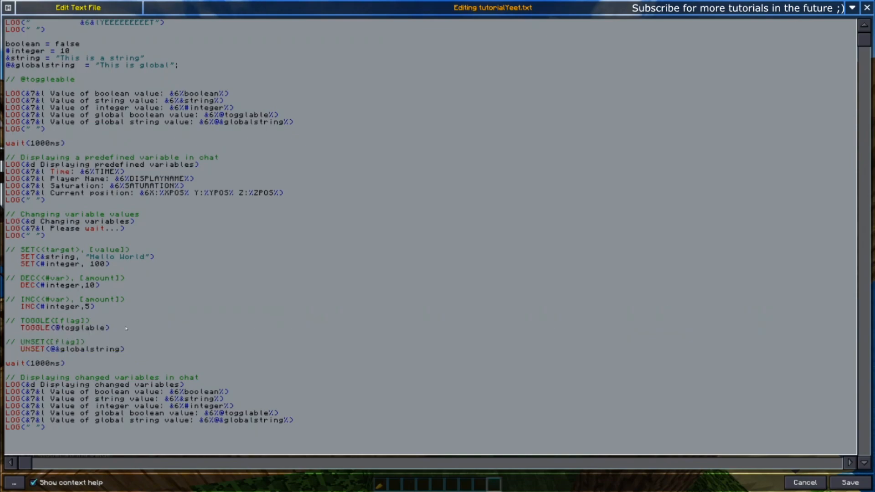
{"action": "left_click", "coordinate": [113, 327]}
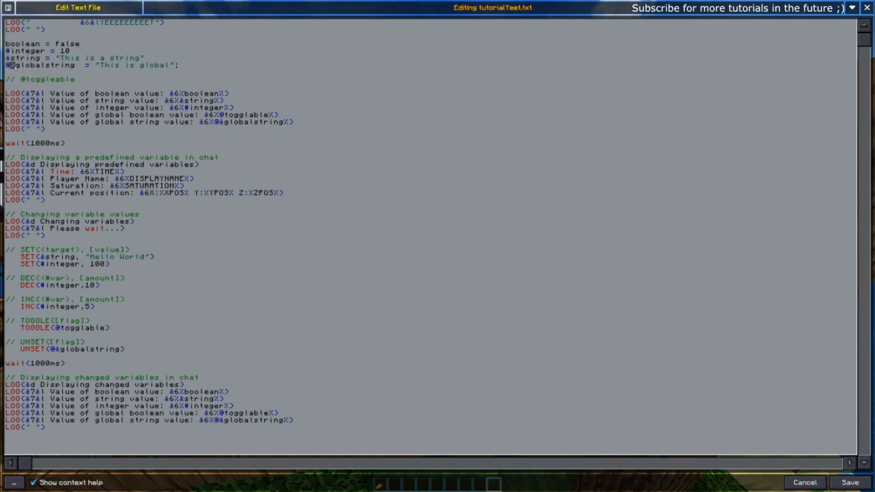
{"action": "double_click", "coordinate": [42, 64]}
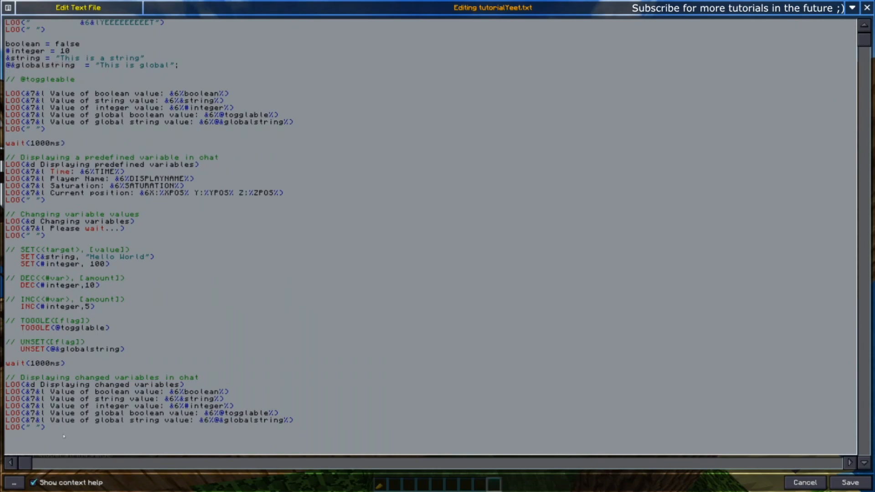
{"action": "left_click", "coordinate": [50, 427]}
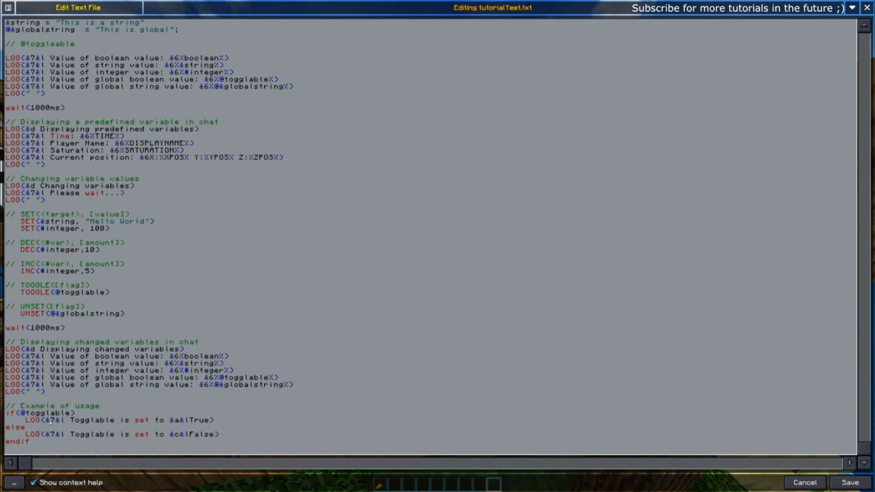
{"action": "double_click", "coordinate": [39, 413]}
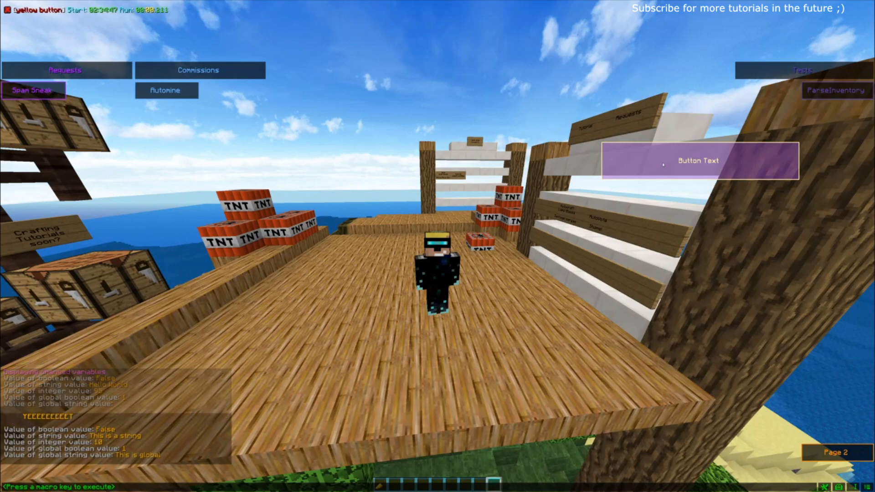
Step: Run tutorialTeel.txt in-game so chat shows Hello World, 95 and Togglable set to False
{"action": "left_click", "coordinate": [699, 161]}
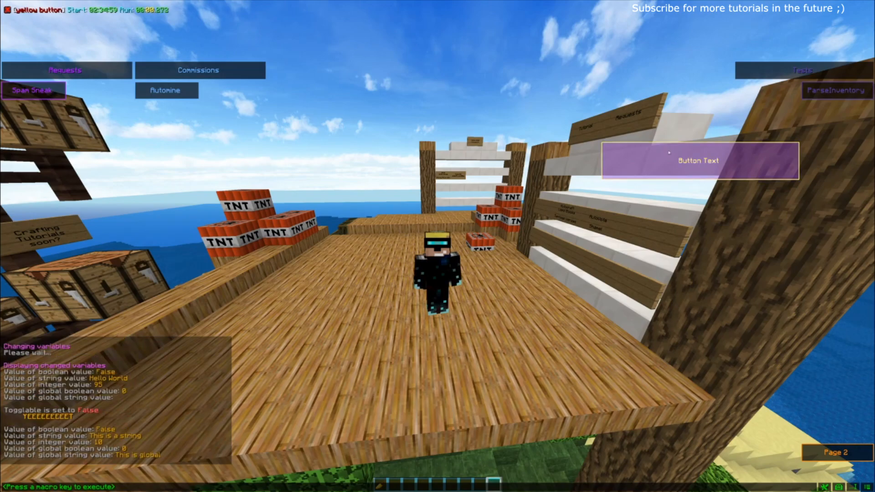
{"action": "left_click", "coordinate": [699, 160]}
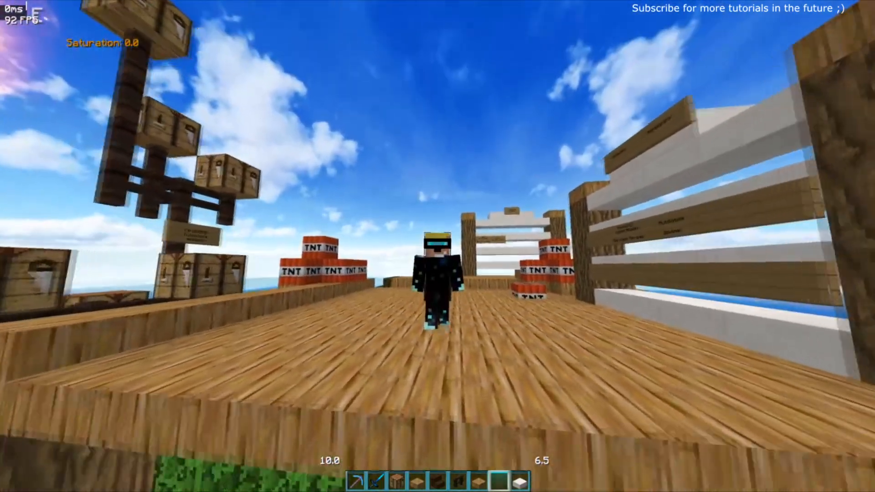
{"action": "mouse_move", "coordinate": [438, 246]}
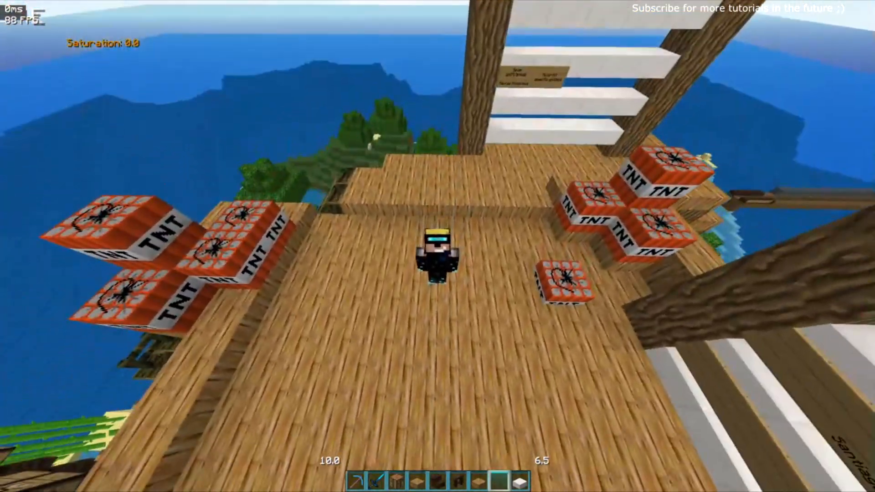